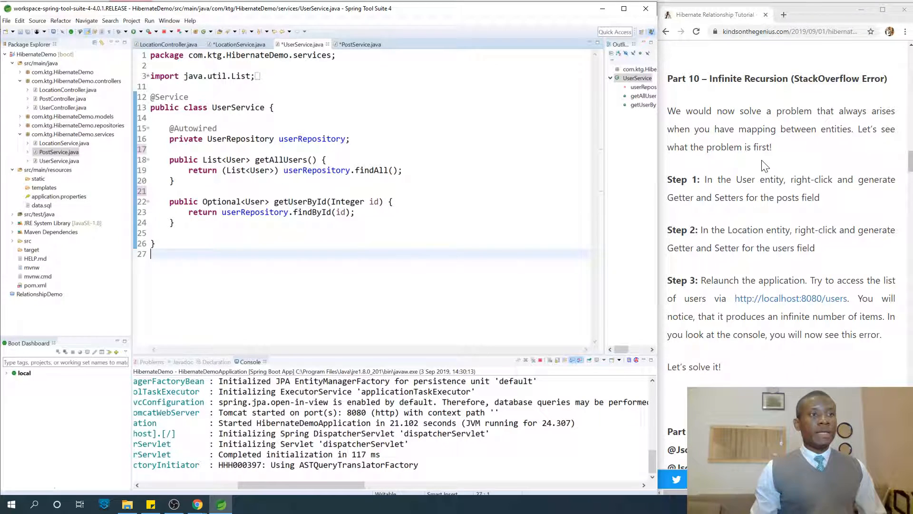
Step: Scroll User.java down to the posts field with its OneToMany mapping
{"action": "scroll", "scroll_direction": "down", "scroll_amount": 3}
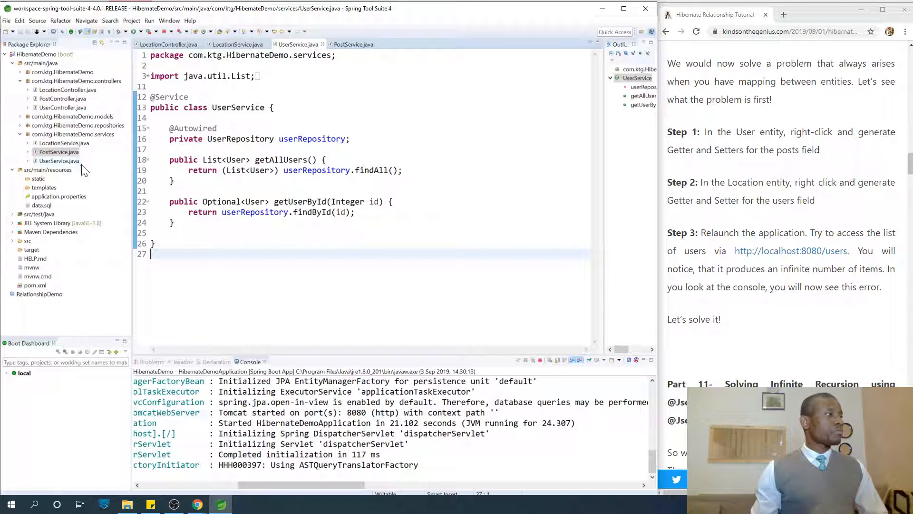
{"action": "mouse_move", "coordinate": [25, 134]}
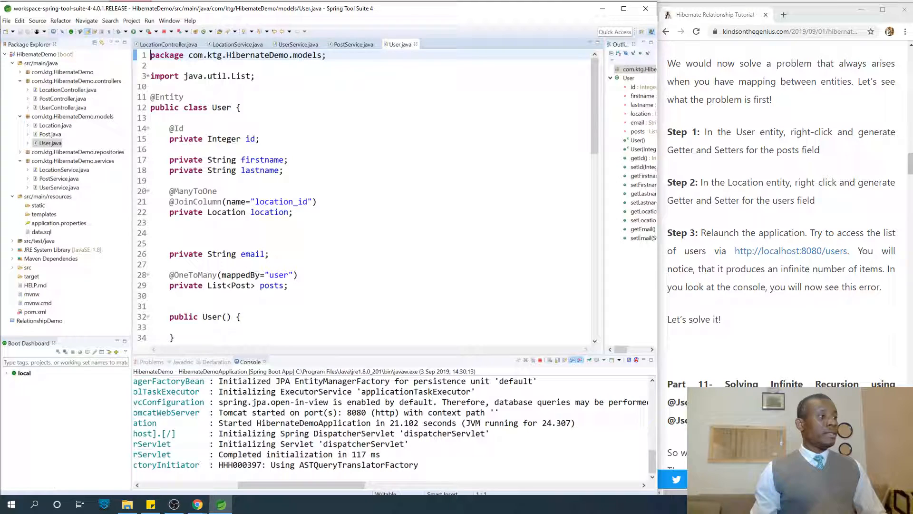
{"action": "scroll", "scroll_direction": "down", "scroll_amount": 3}
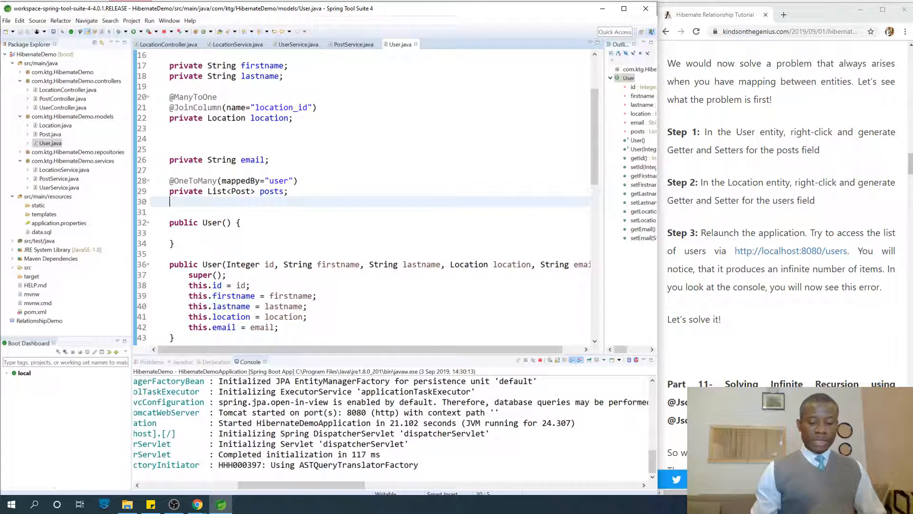
Step: Generate getter and setter methods for posts via Source > Generate Getters and Setters
{"action": "right_click", "coordinate": [233, 200]}
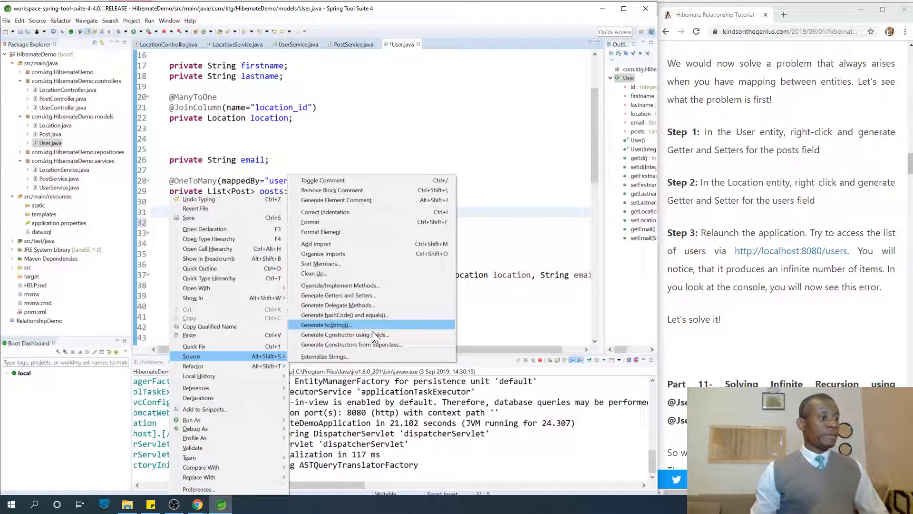
{"action": "left_click", "coordinate": [335, 334]}
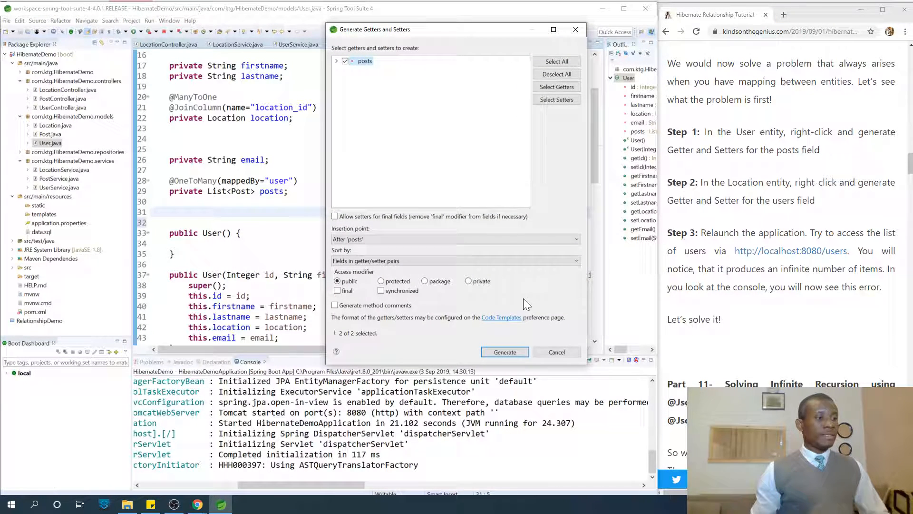
{"action": "left_click", "coordinate": [504, 352]}
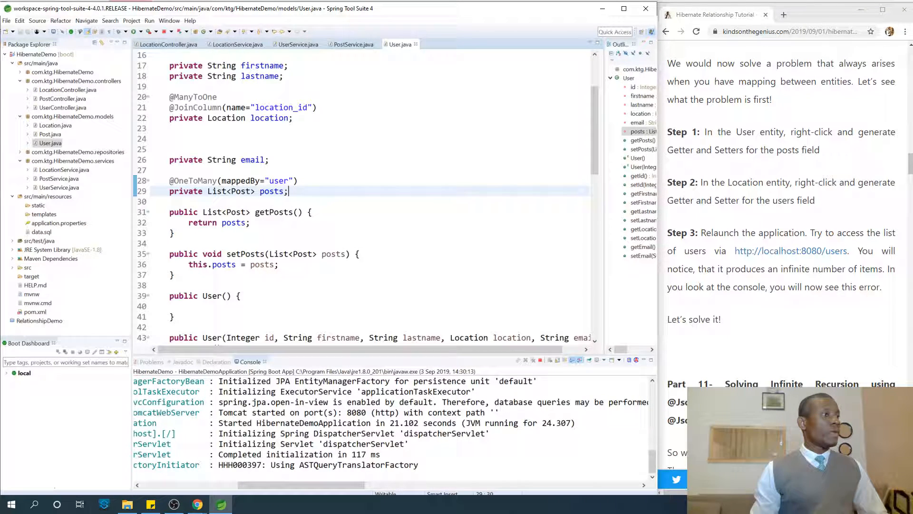
Step: Open Location.java and generate getter and setter methods for its users field
{"action": "left_click", "coordinate": [50, 126]}
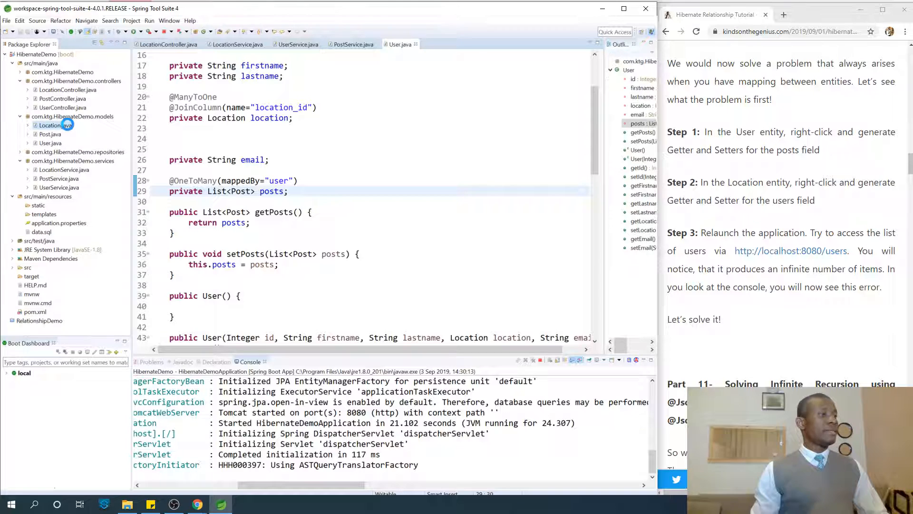
{"action": "double_click", "coordinate": [51, 125]}
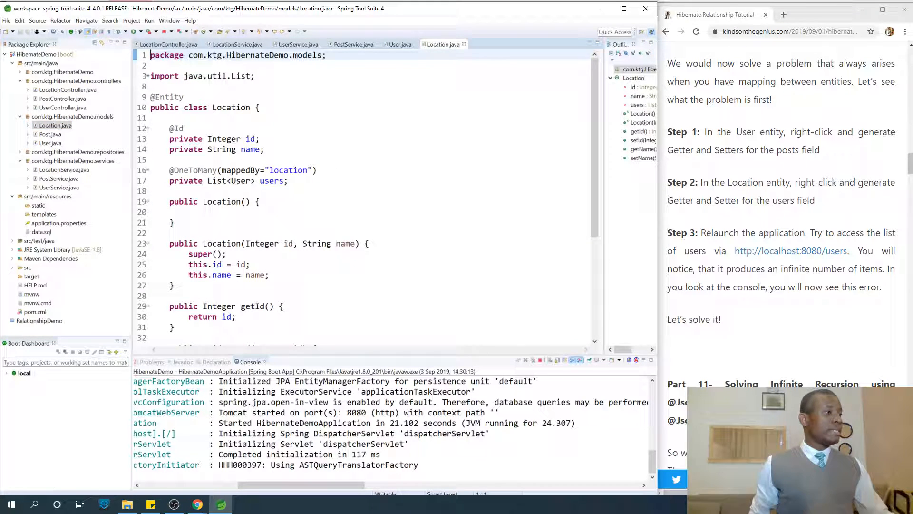
{"action": "left_click", "coordinate": [287, 181]}
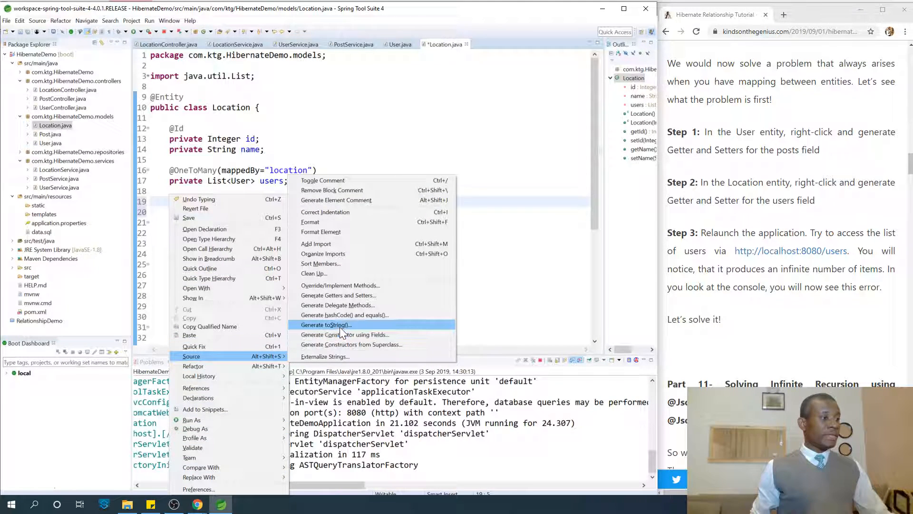
{"action": "mouse_move", "coordinate": [337, 295]}
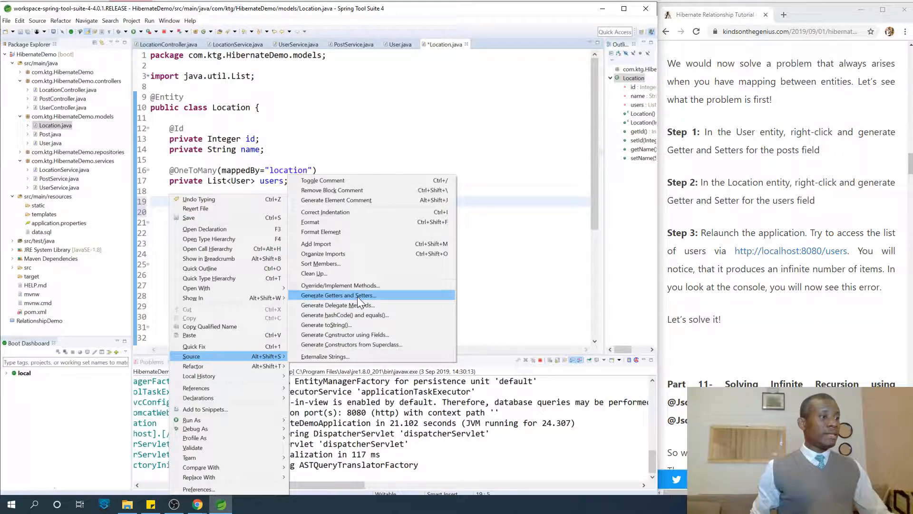
{"action": "left_click", "coordinate": [336, 295]}
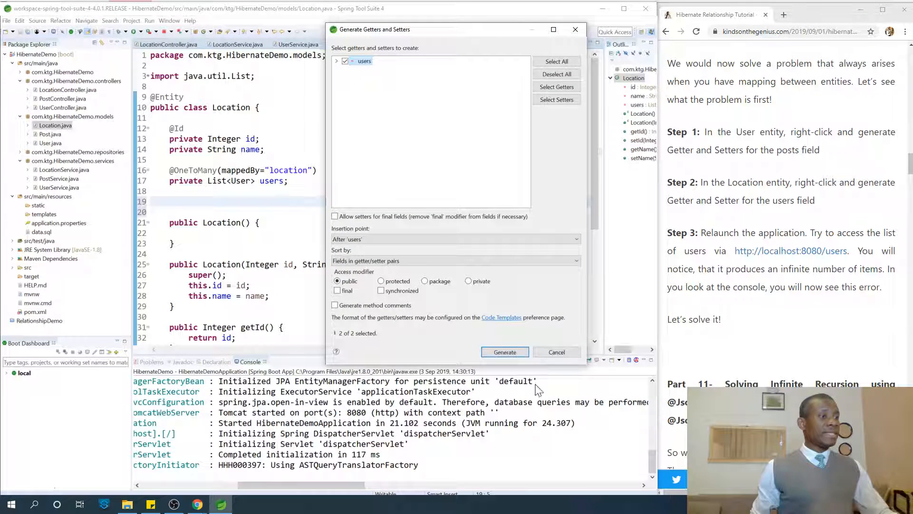
{"action": "left_click", "coordinate": [504, 352]}
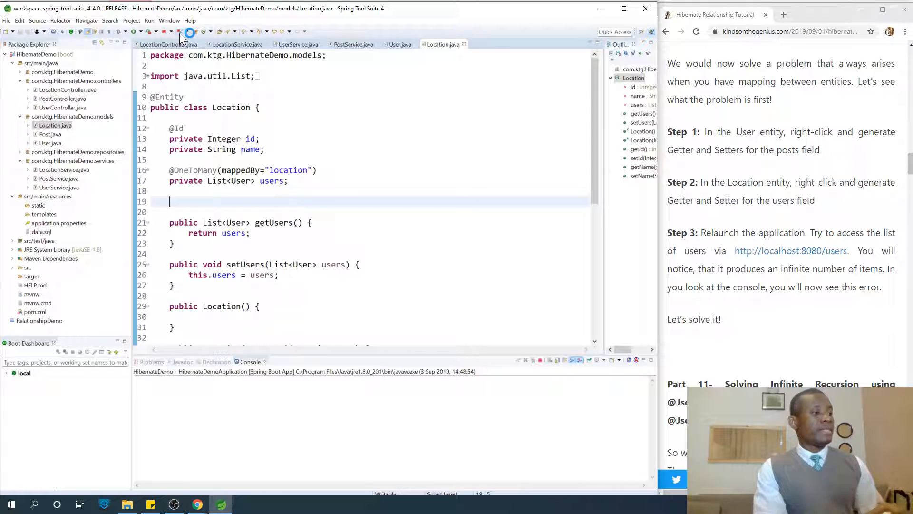
Step: Relaunch the application and check the console for HibernateDemoApplication started on port 8080
{"action": "left_click", "coordinate": [189, 32]}
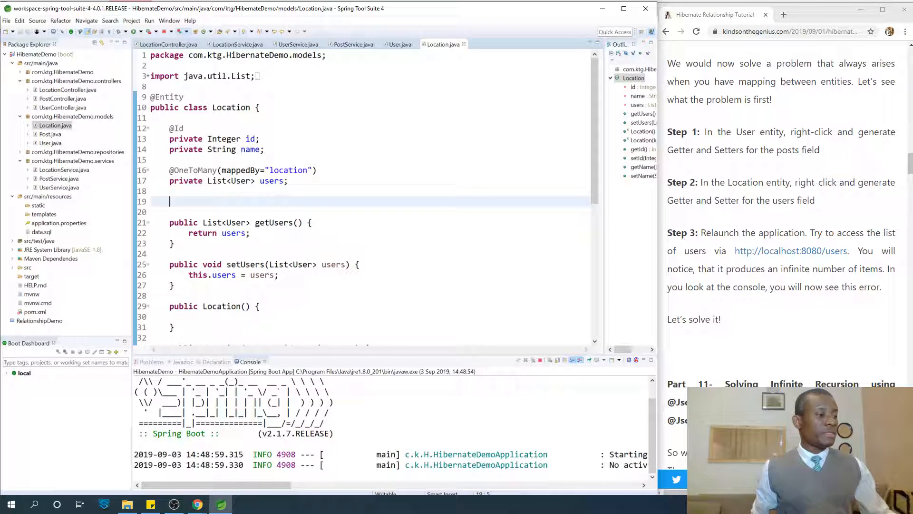
{"action": "scroll", "scroll_direction": "down", "scroll_amount": 3}
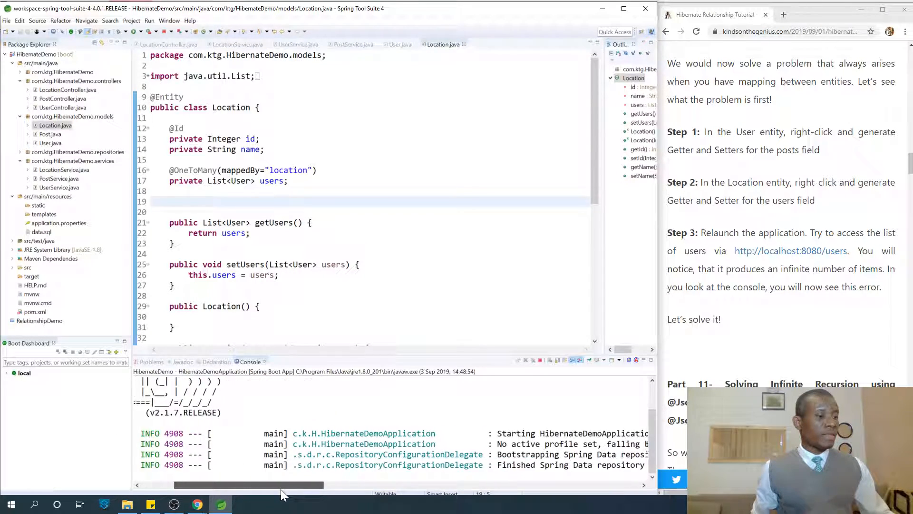
{"action": "scroll", "scroll_direction": "right", "scroll_amount": 3}
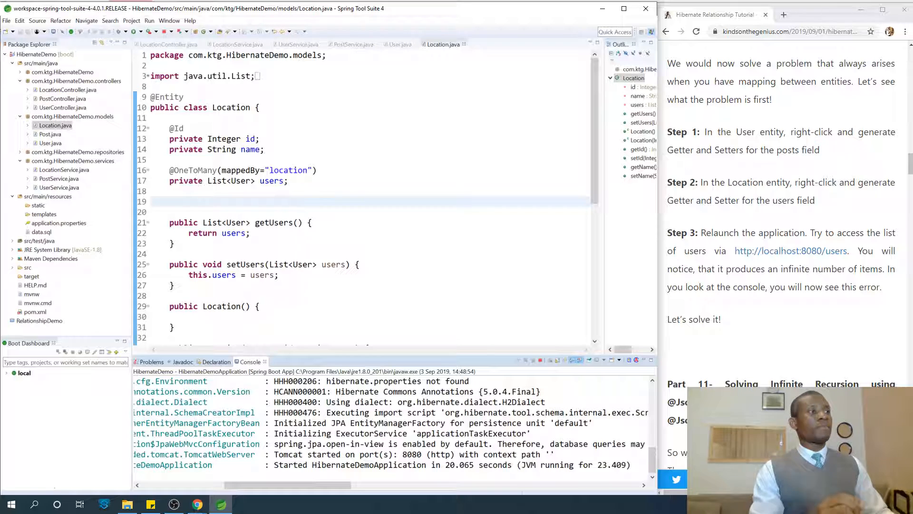
{"action": "mouse_move", "coordinate": [197, 504]}
{"action": "type", "text": "localhost:8080/uses"}
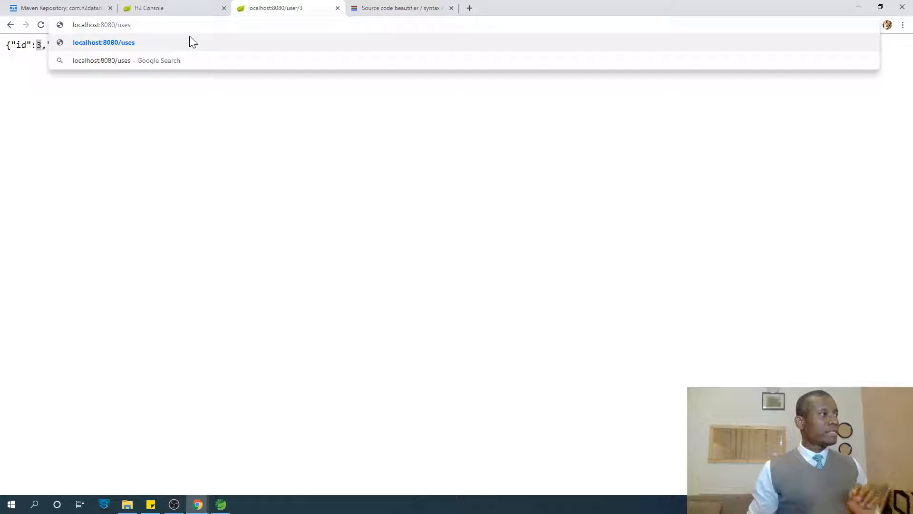
Step: Load localhost:8080/users, then localhost:8080/user/1, showing endlessly nested user/location JSON
{"action": "key", "text": "Backspace"}
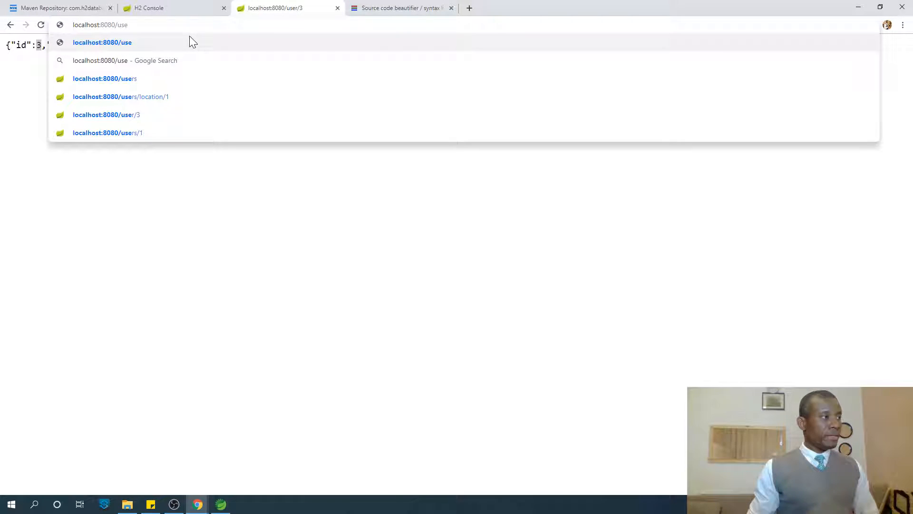
{"action": "left_click", "coordinate": [104, 79]}
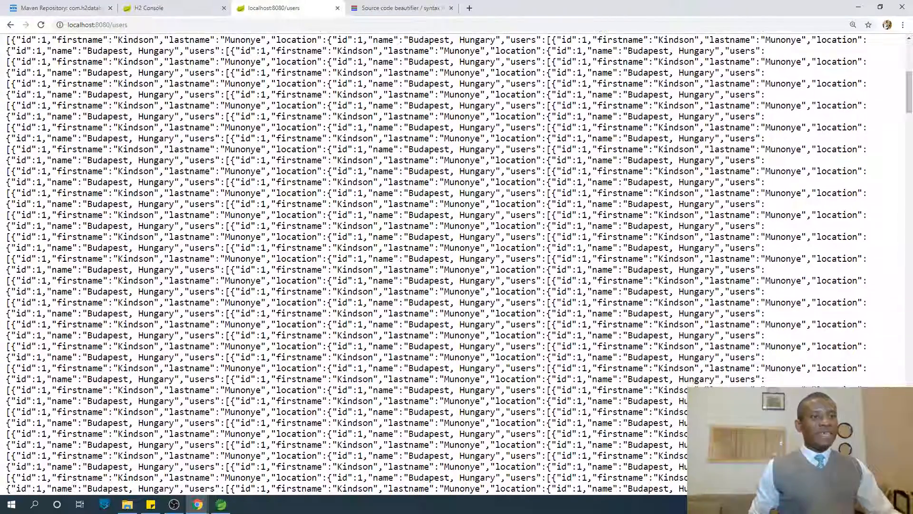
{"action": "scroll", "scroll_direction": "down", "scroll_amount": 3}
{"action": "type", "text": "/"}
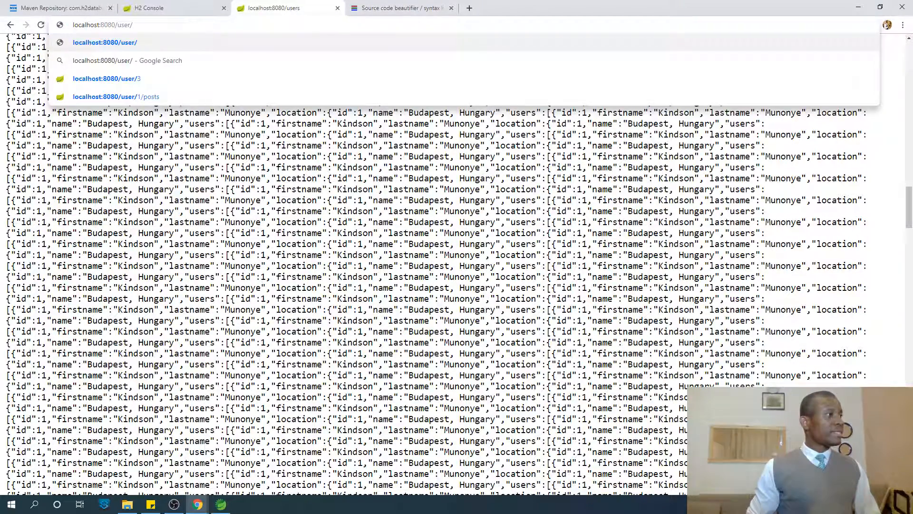
{"action": "type", "text": "1"}
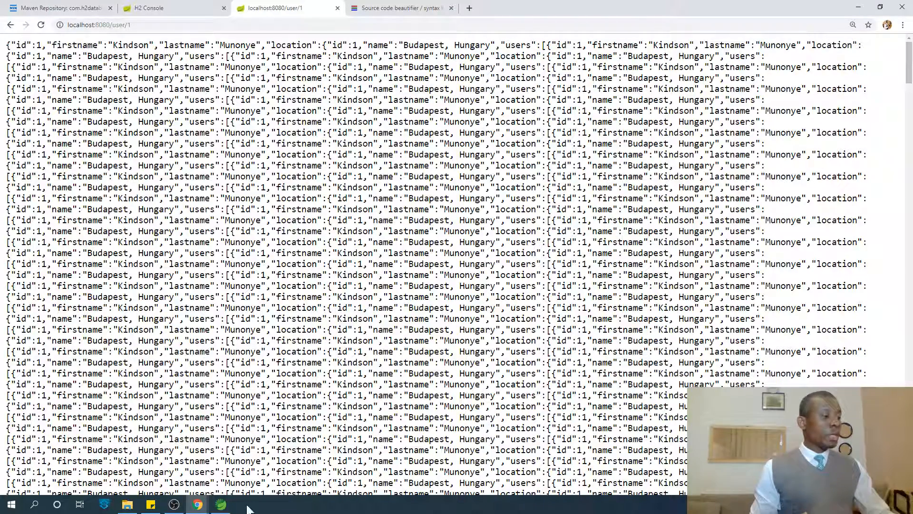
Step: Switch back to the IDE and locate the 'Infinite recursion' StackOverflowError in the console
{"action": "left_click", "coordinate": [220, 504]}
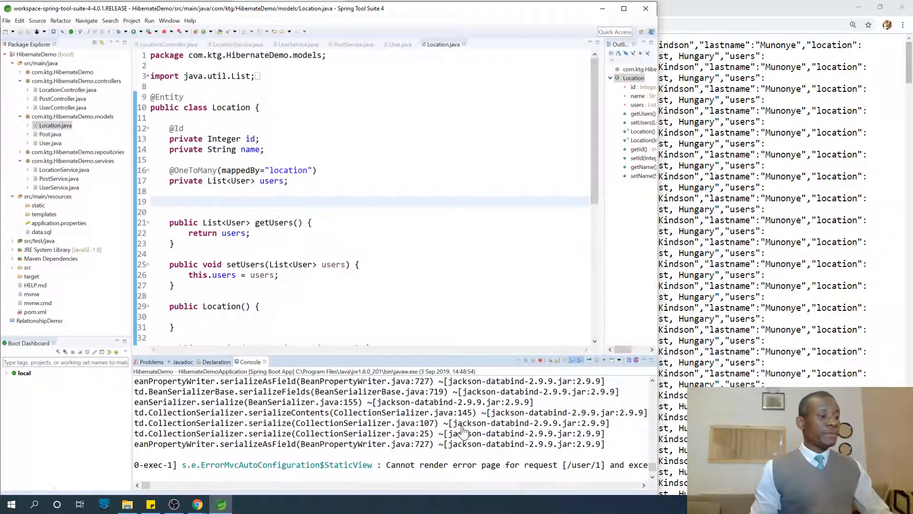
{"action": "mouse_move", "coordinate": [247, 499]}
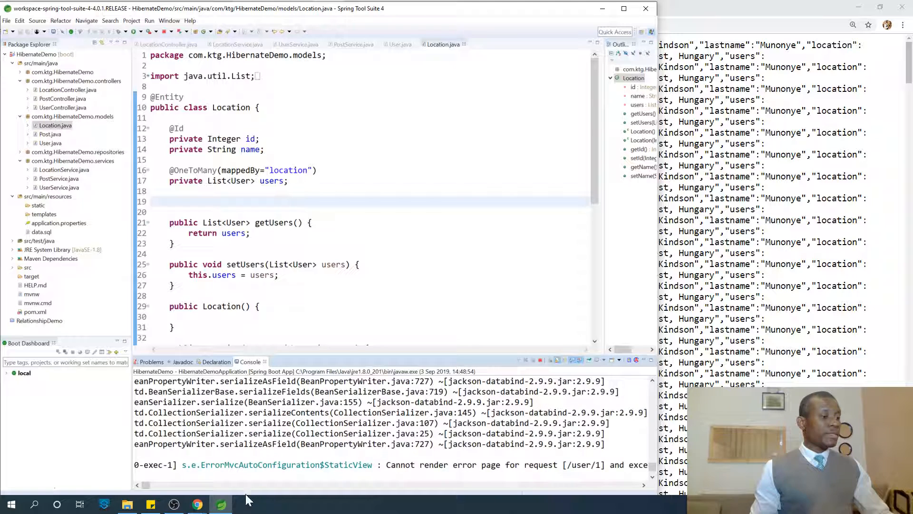
{"action": "mouse_move", "coordinate": [645, 486]}
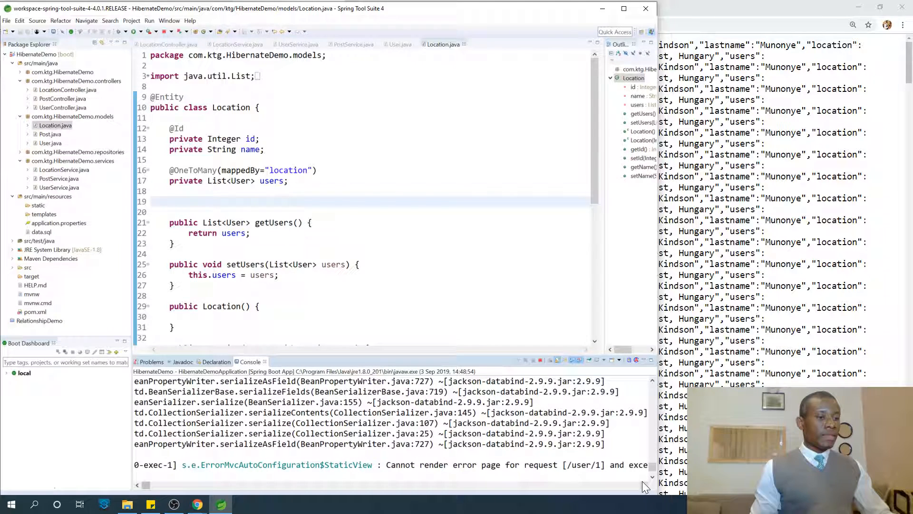
{"action": "scroll", "scroll_direction": "right", "scroll_amount": 3}
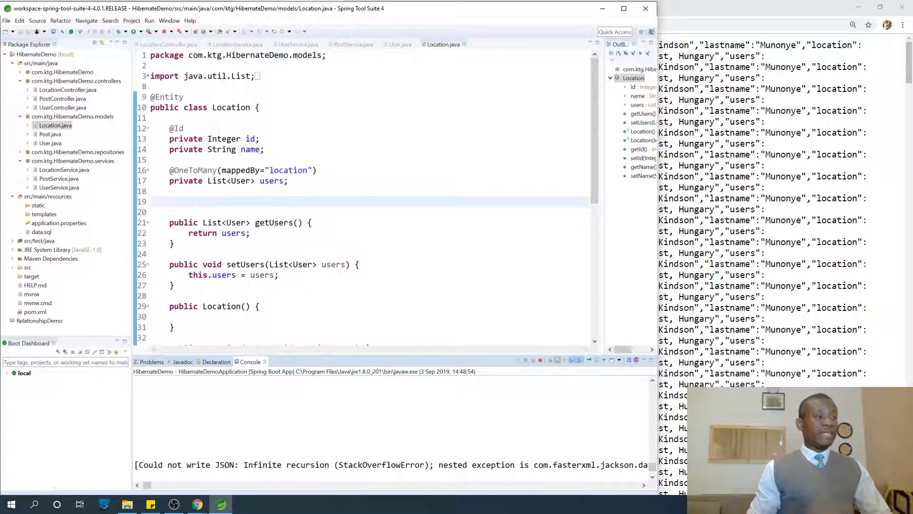
{"action": "mouse_move", "coordinate": [198, 504]}
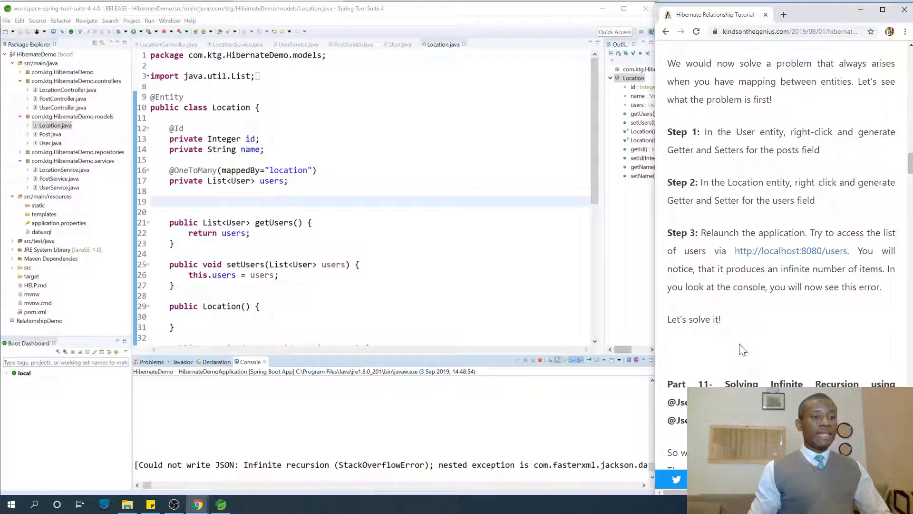
{"action": "scroll", "scroll_direction": "down", "scroll_amount": 3}
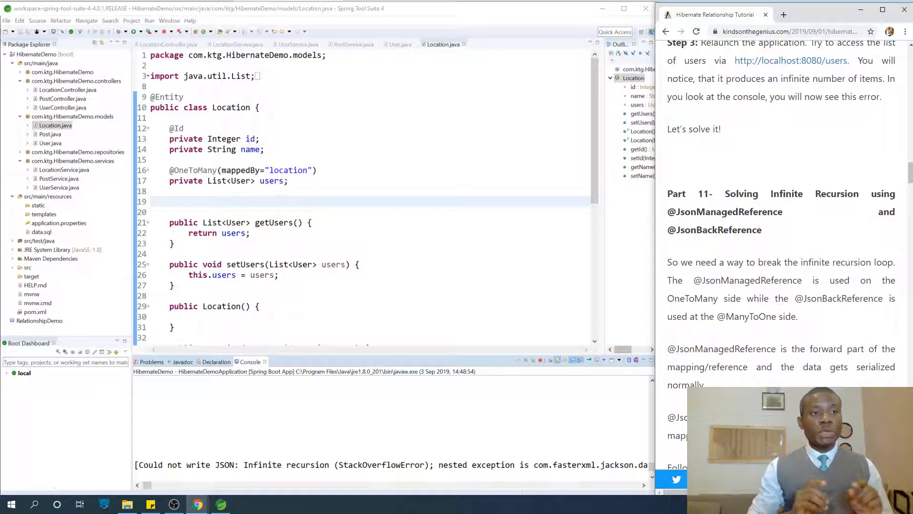